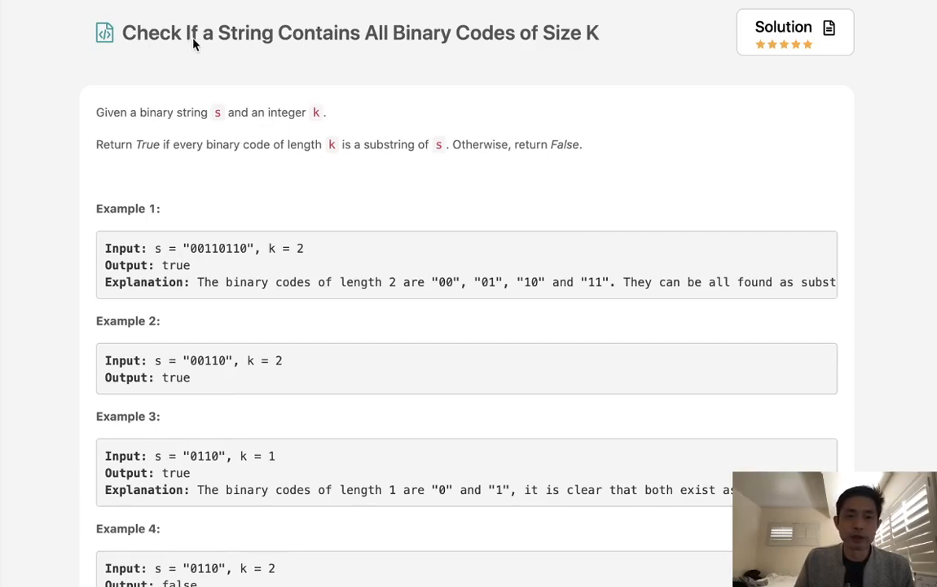
mouse_move(483, 51)
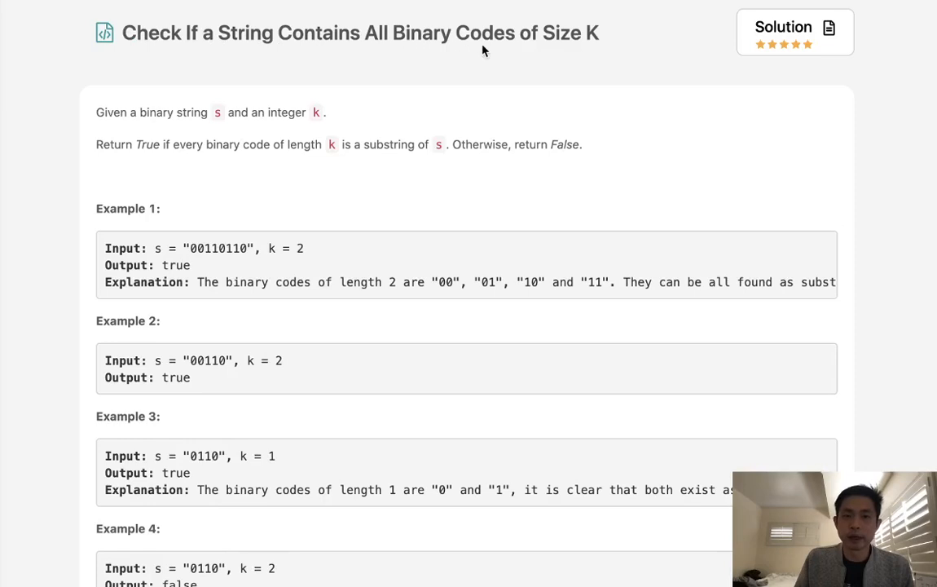
mouse_move(156, 127)
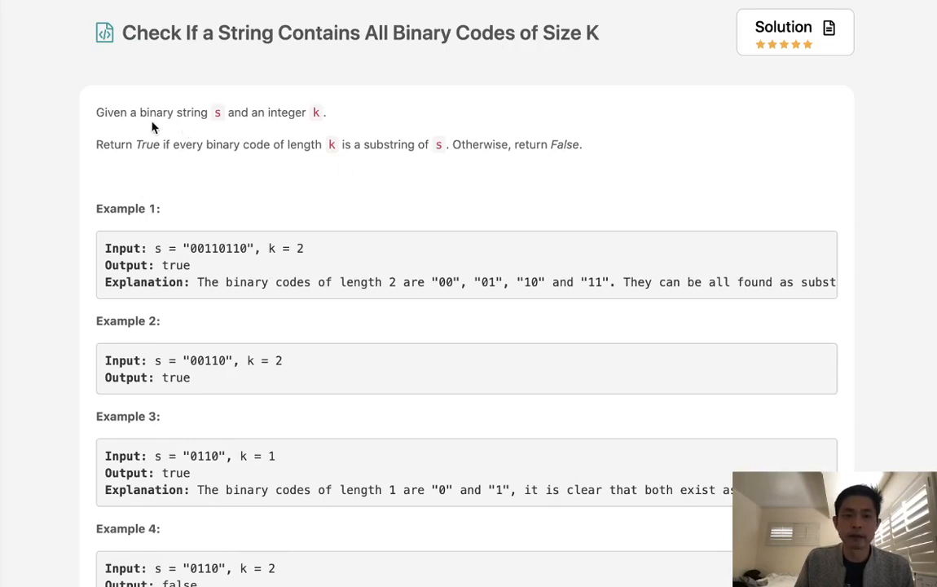
Read the problem statement and Example 1, noting the k value.
scroll("down", 3)
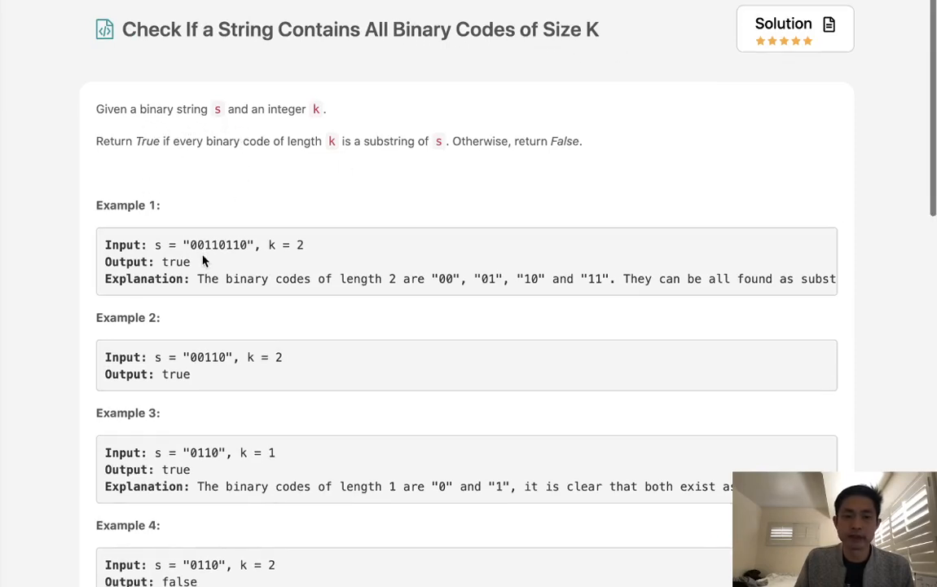
scroll("down", 3)
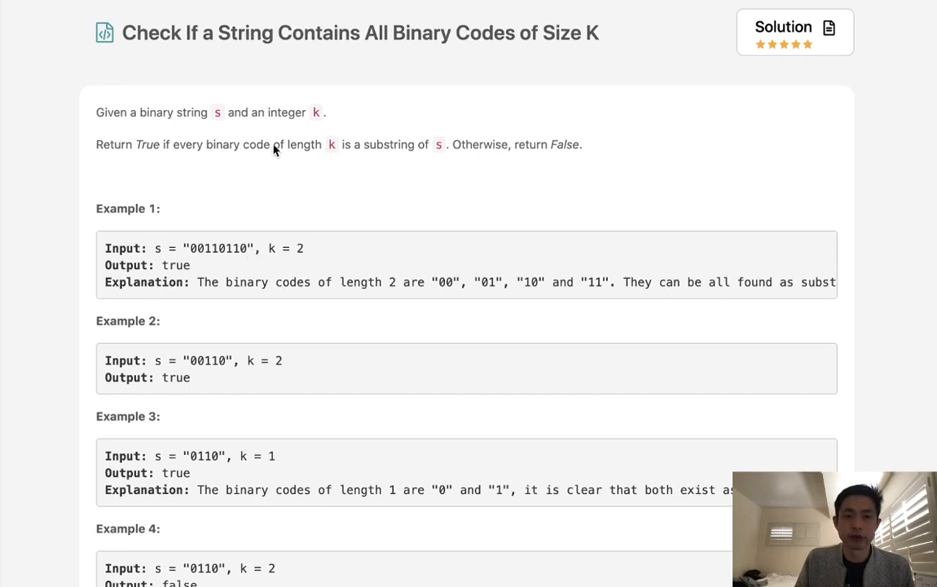
mouse_move(186, 157)
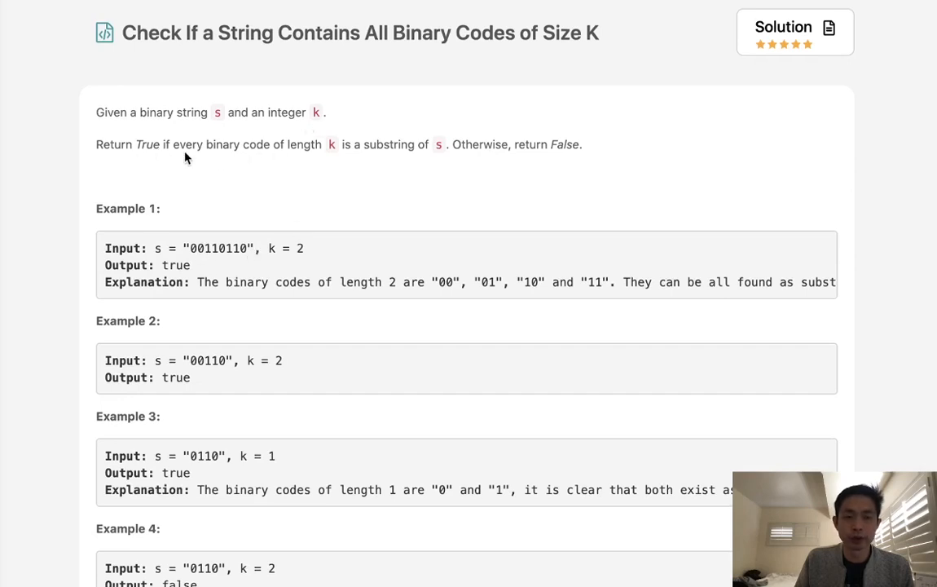
mouse_move(329, 157)
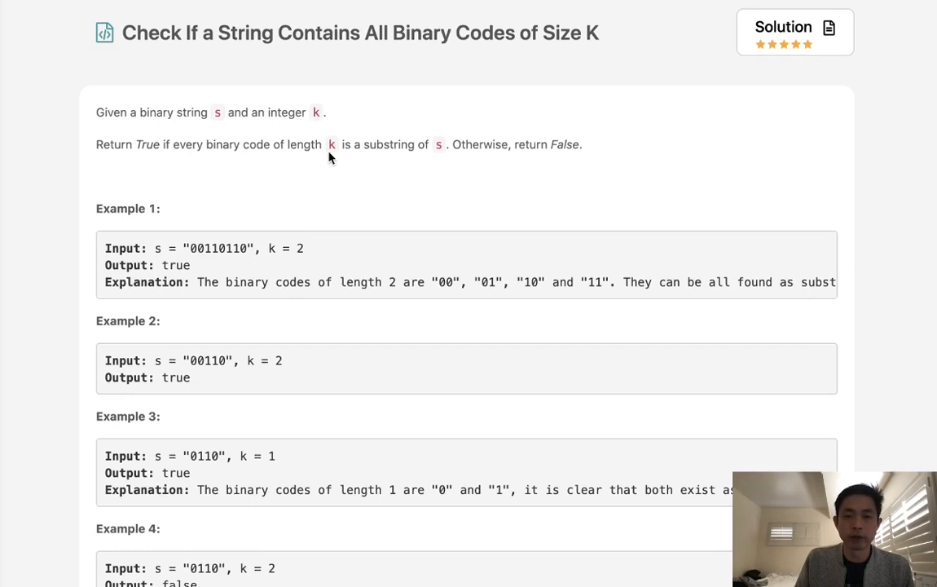
mouse_move(443, 153)
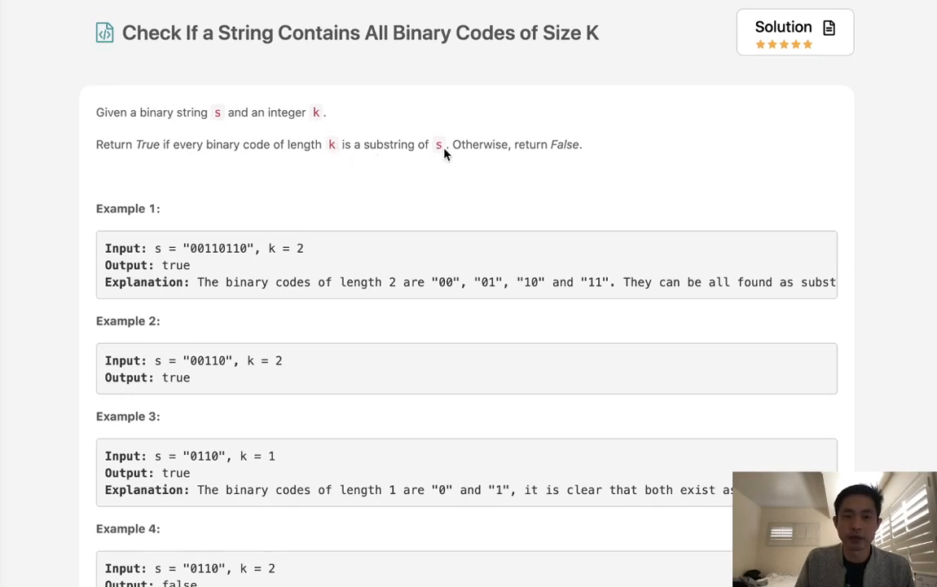
double_click(219, 247)
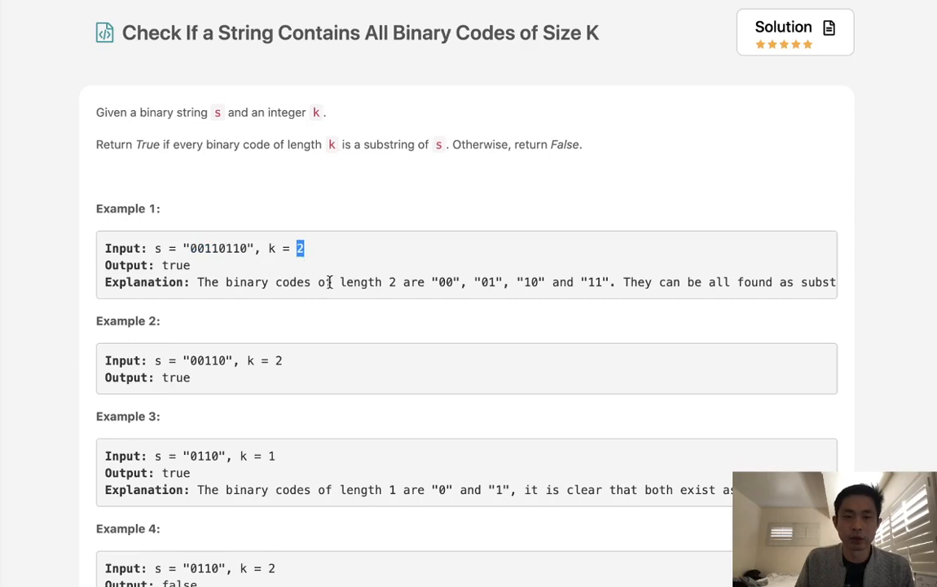
mouse_move(371, 284)
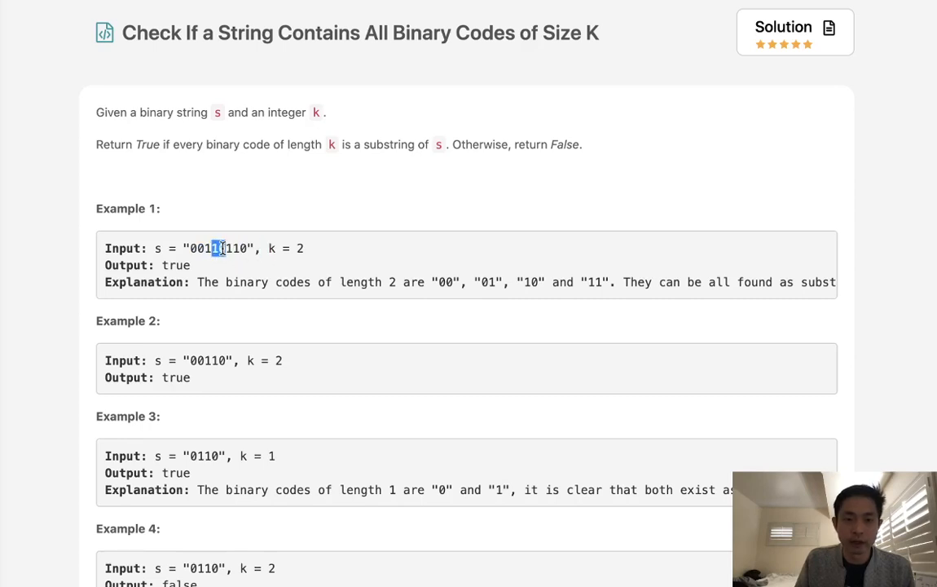
scroll("down", 3)
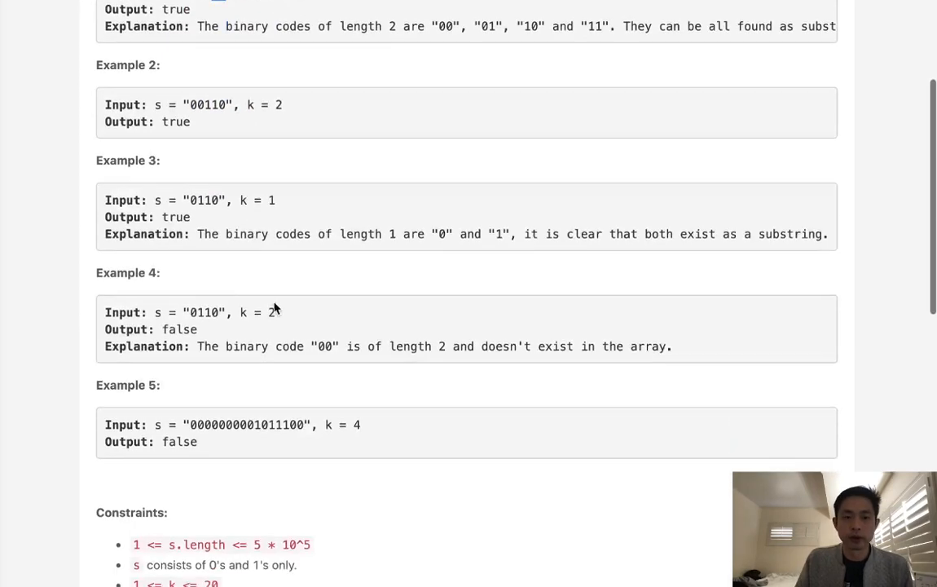
scroll("down", 3)
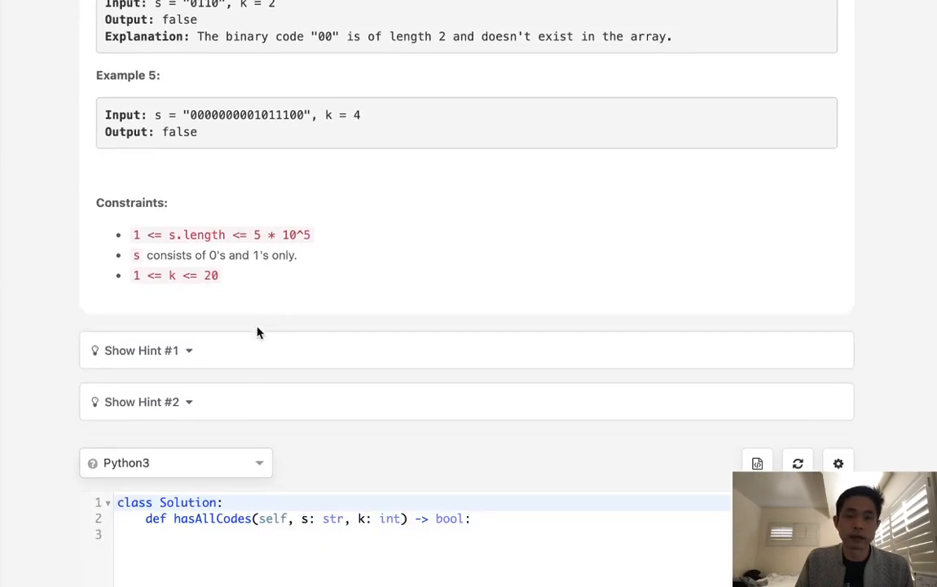
mouse_move(256, 350)
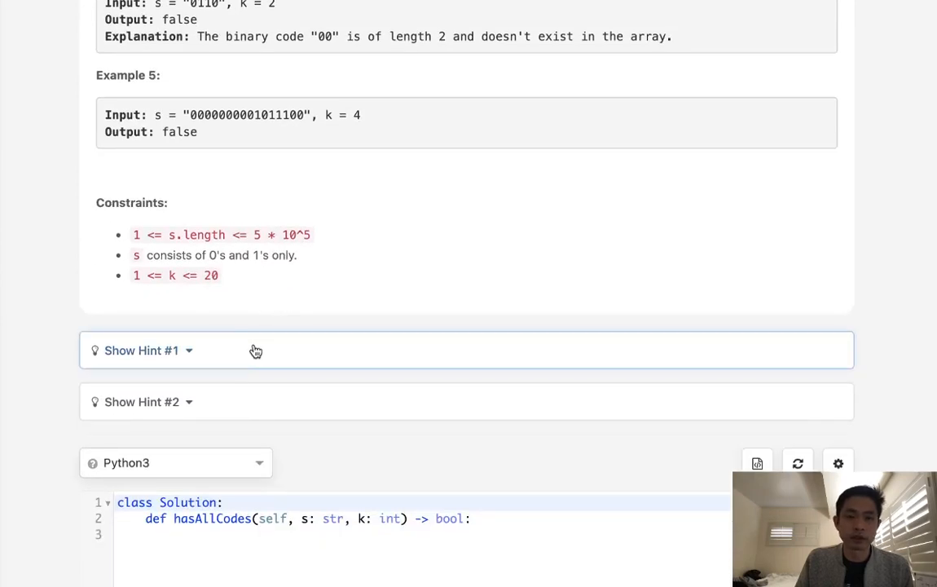
Reveal both hints: check every length-k substring, and the distinct count must be 2^k.
left_click(140, 349)
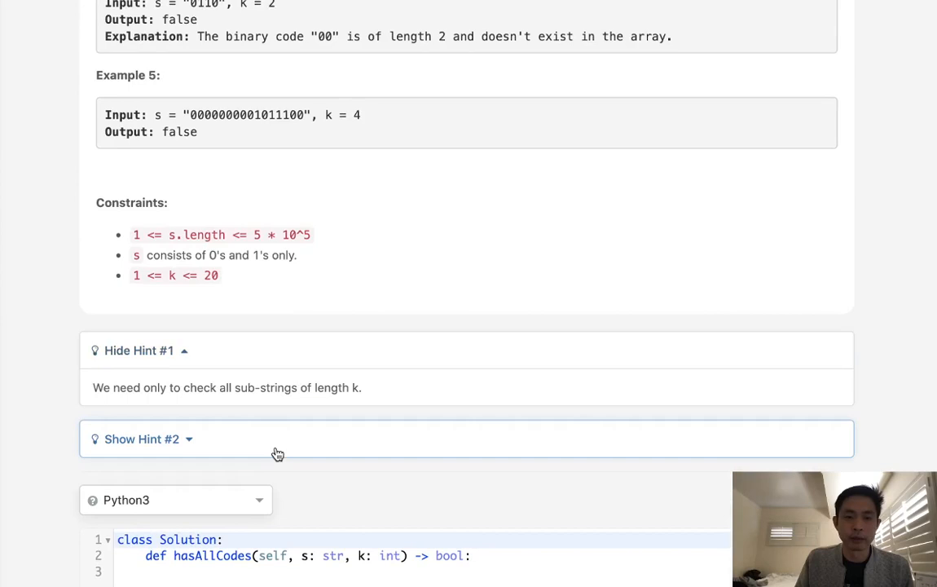
left_click(141, 439)
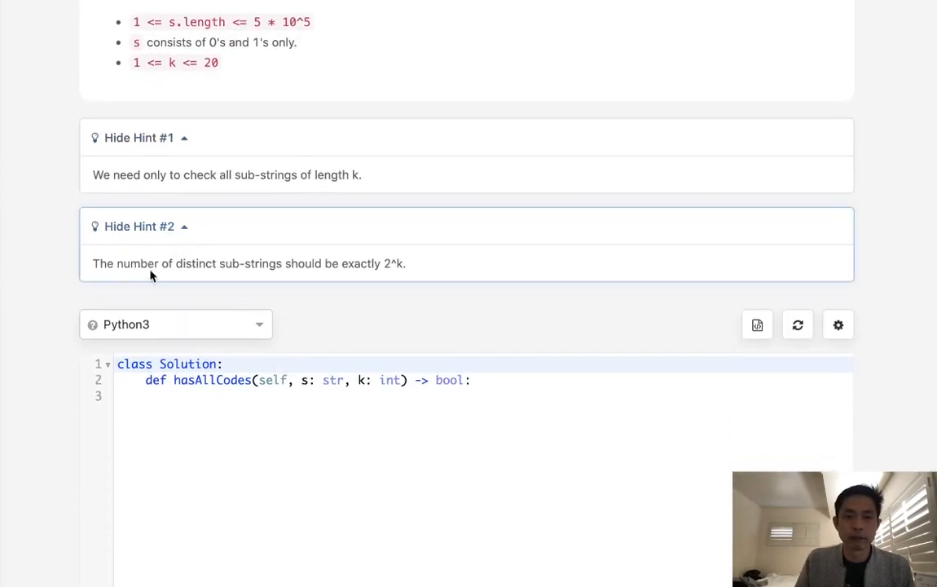
left_click_drag(98, 264, 218, 264)
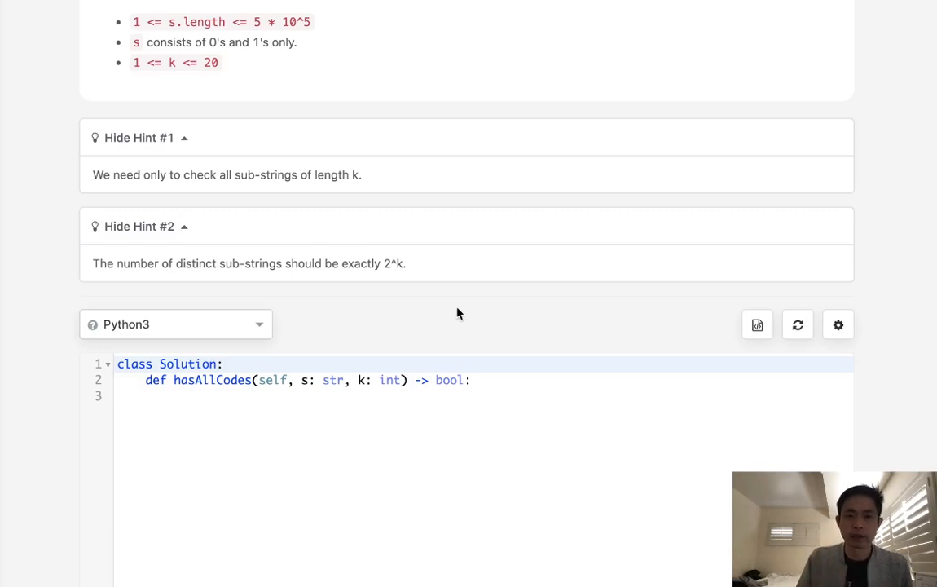
double_click(394, 264)
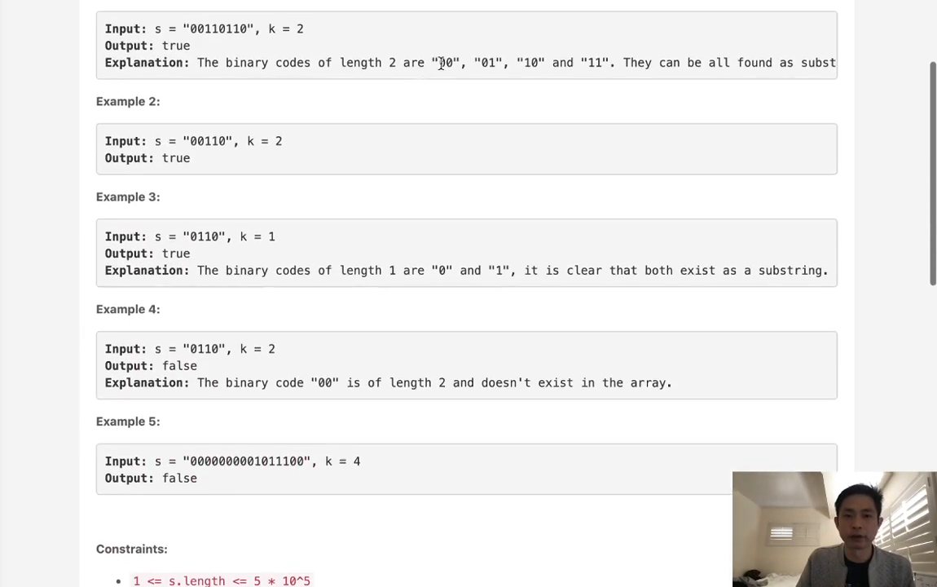
scroll("down", 3)
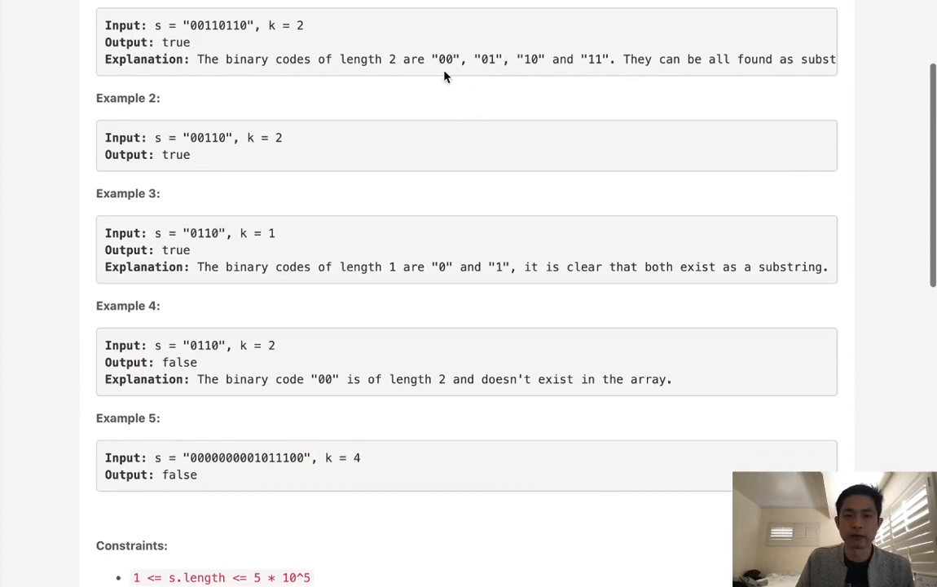
scroll("down", 3)
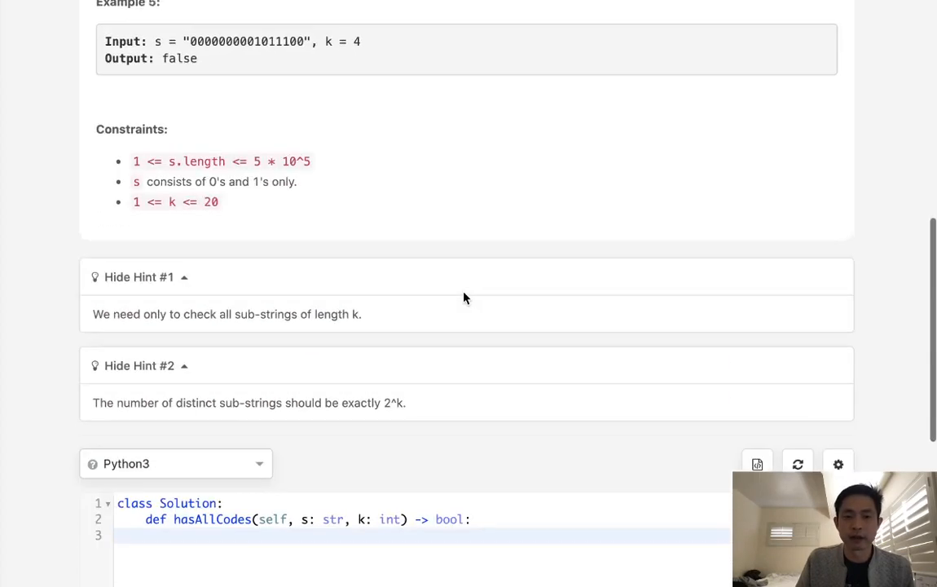
Begin hasAllCodes with the line dis_sub = 2**k.
scroll("down", 3)
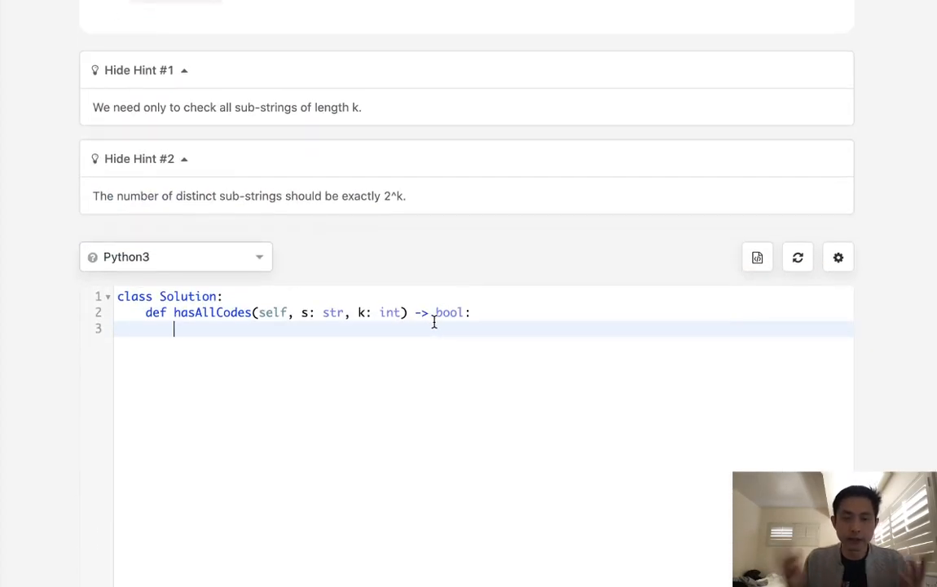
type("dis")
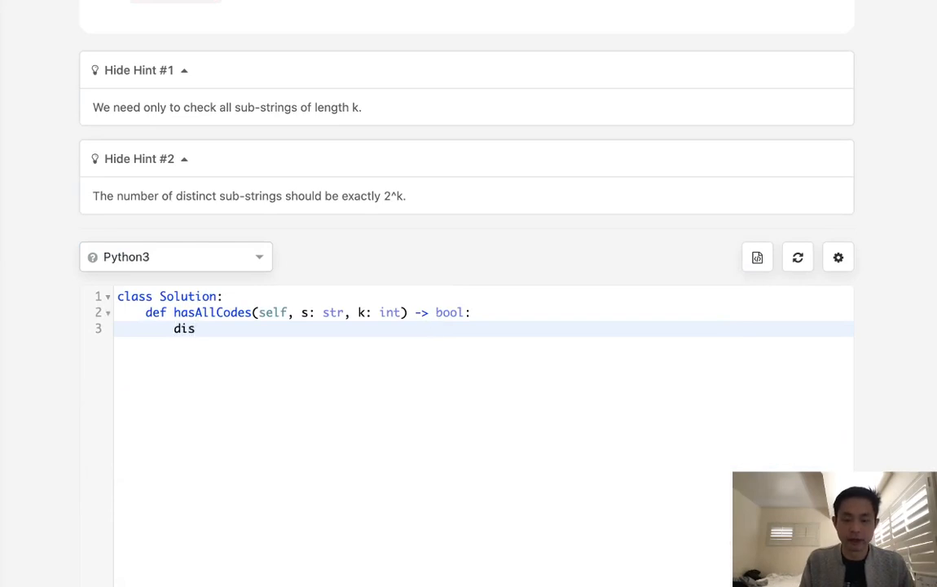
type("_sub =")
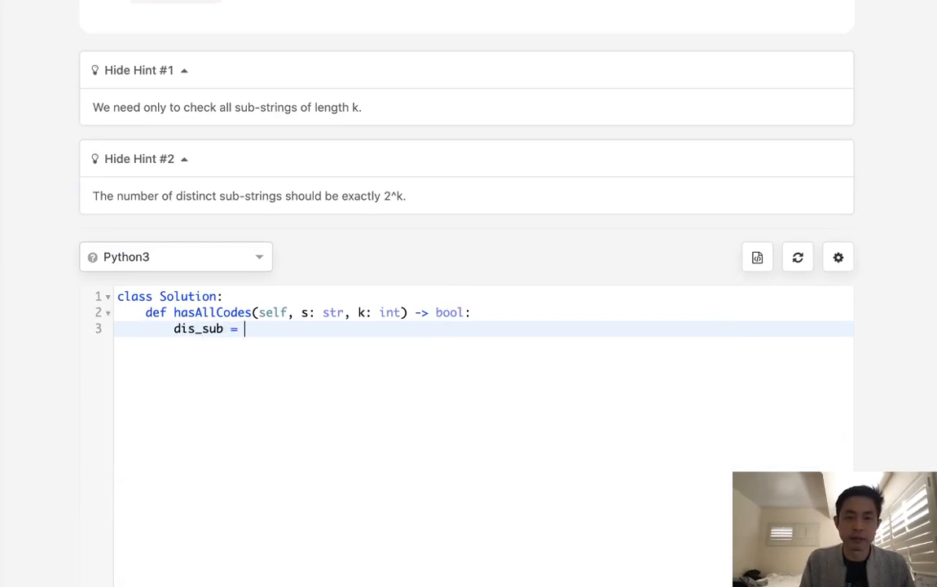
type("2*")
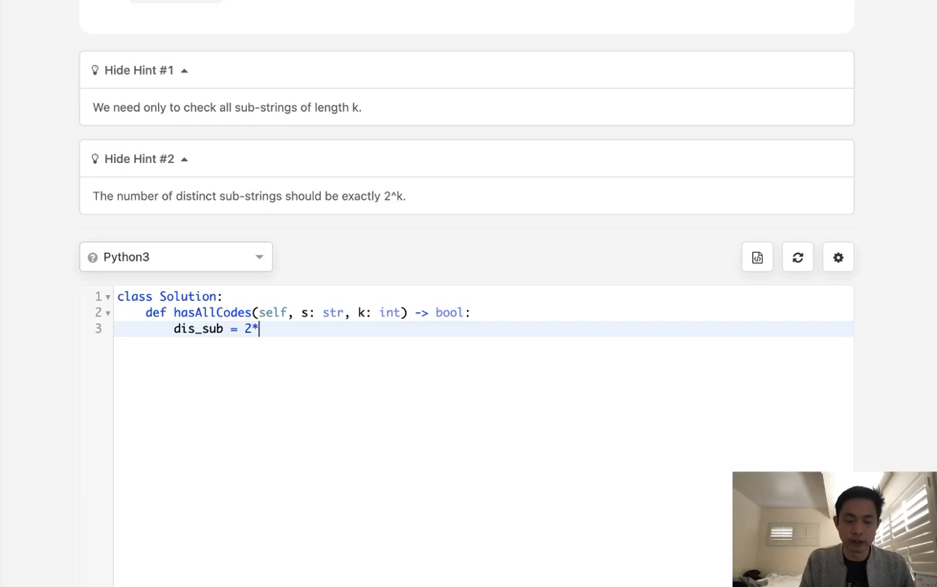
type("*k")
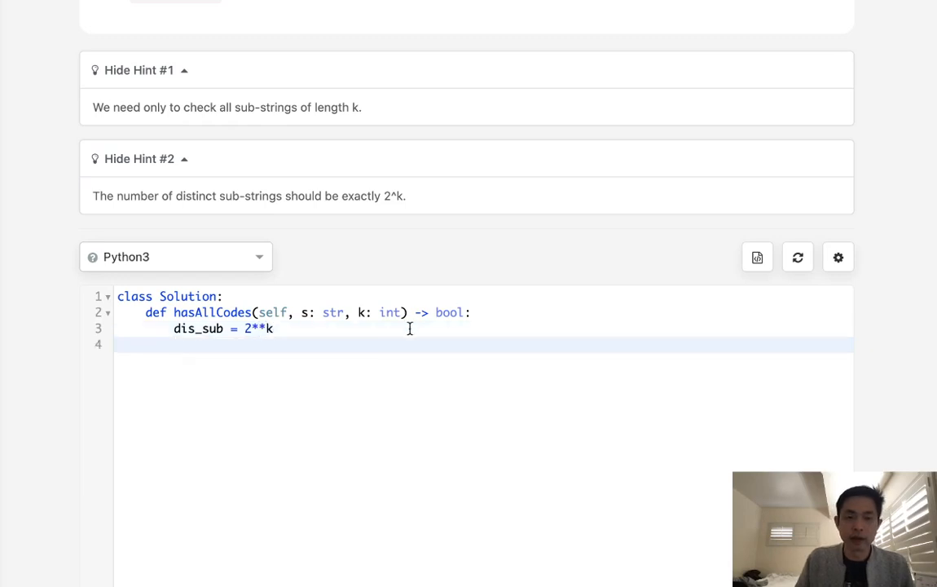
scroll("up", 3)
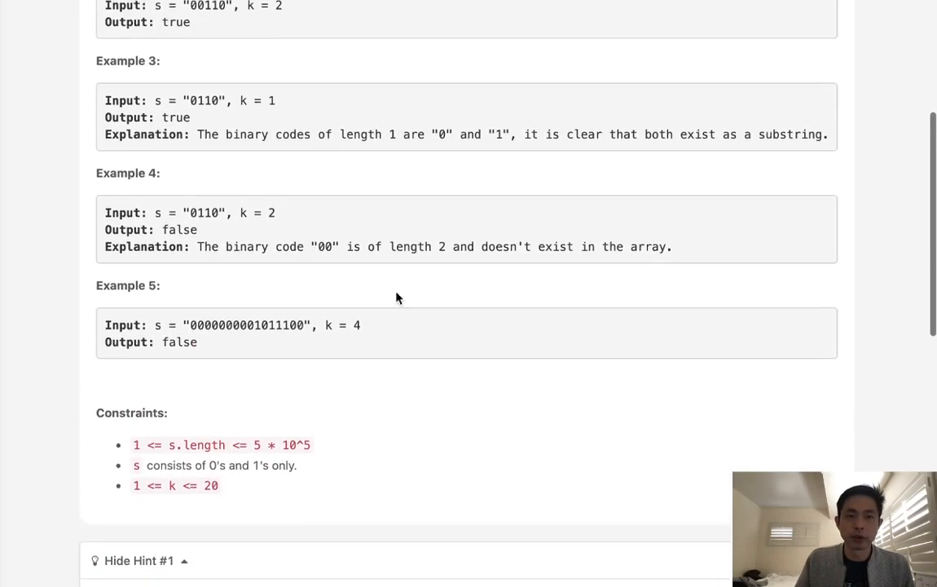
scroll("down", 3)
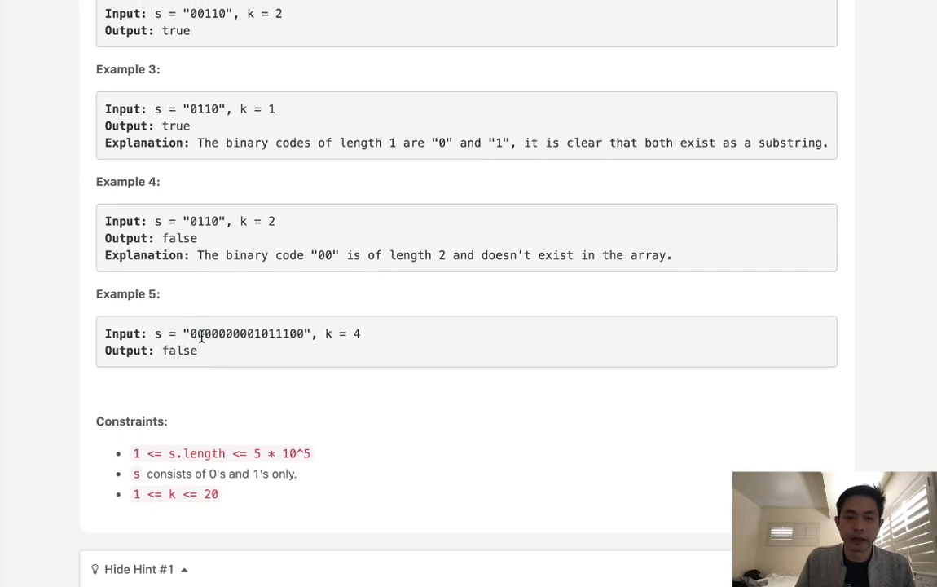
double_click(243, 333)
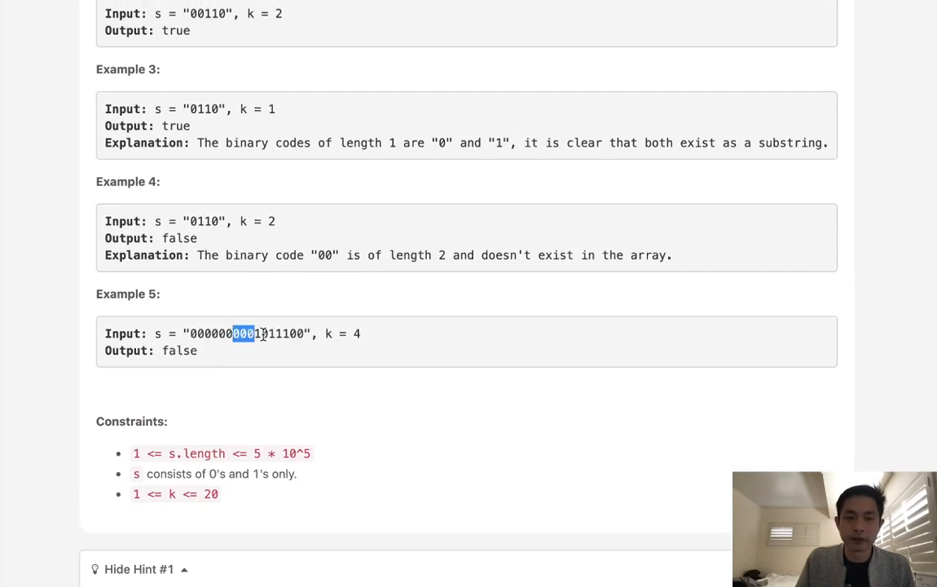
scroll("down", 3)
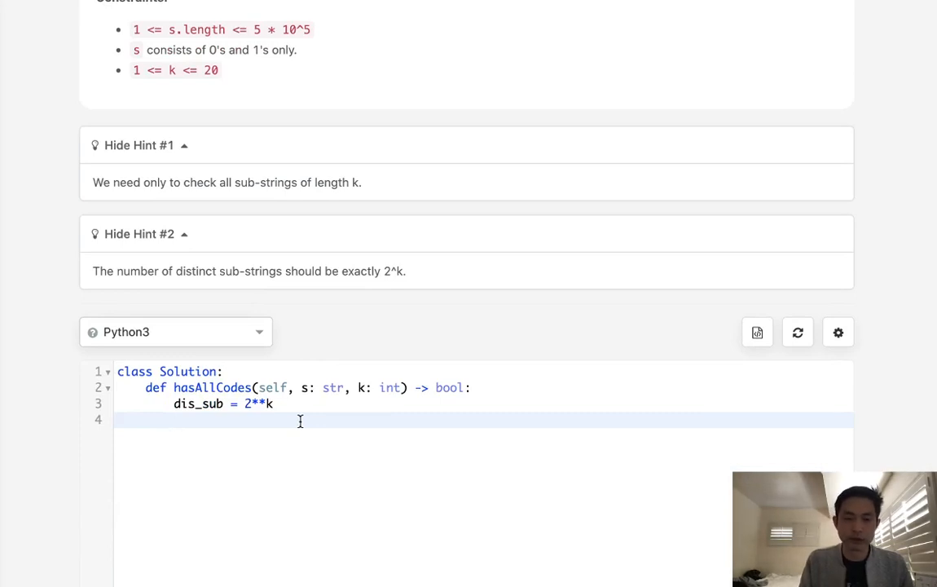
Set N = len(s) and loop i over range(N+1).
type("N = len(s")
type("for i ")
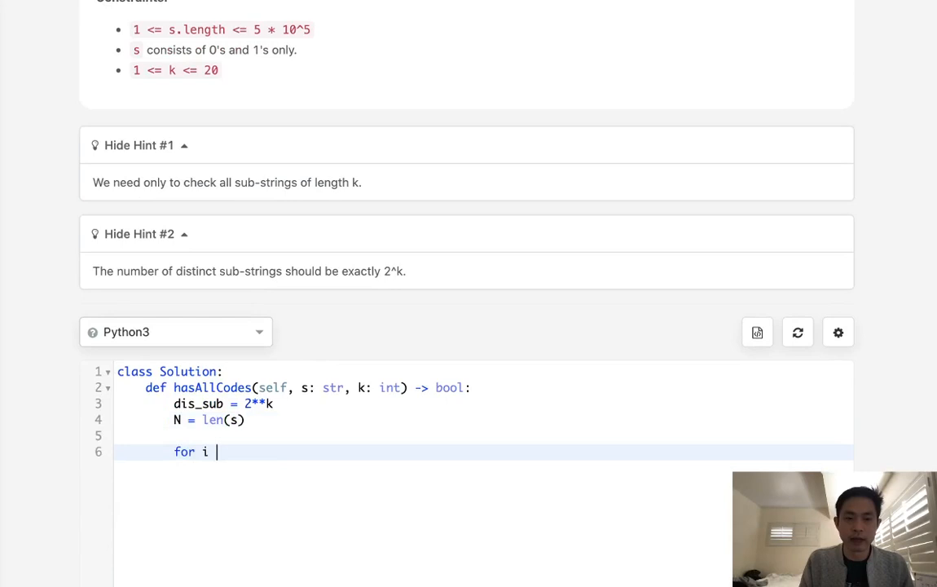
type("in range()")
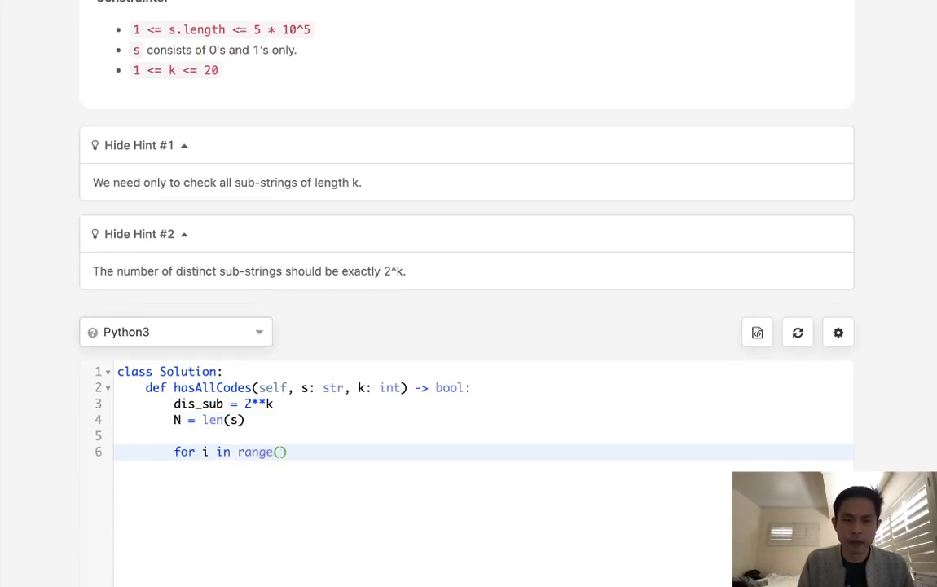
type("N+1")
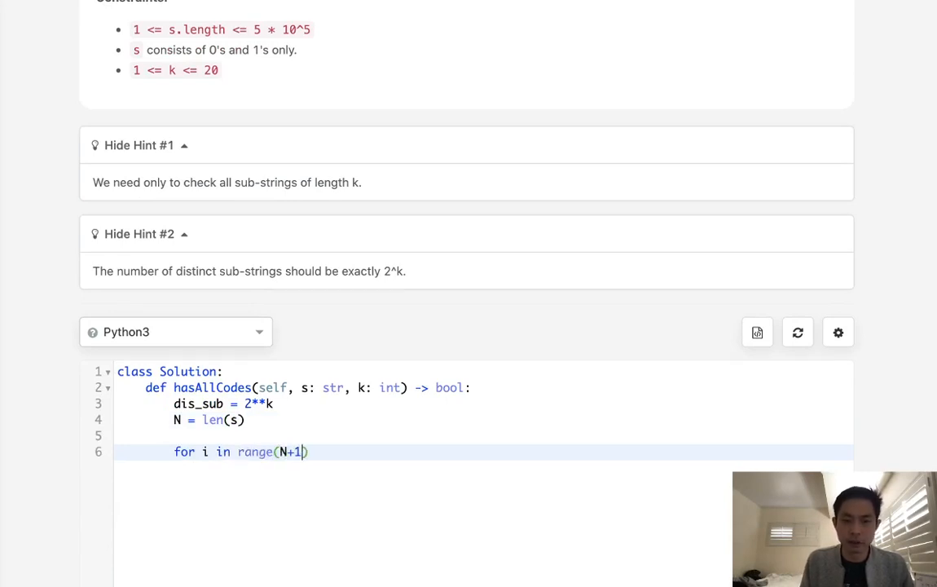
key("Enter")
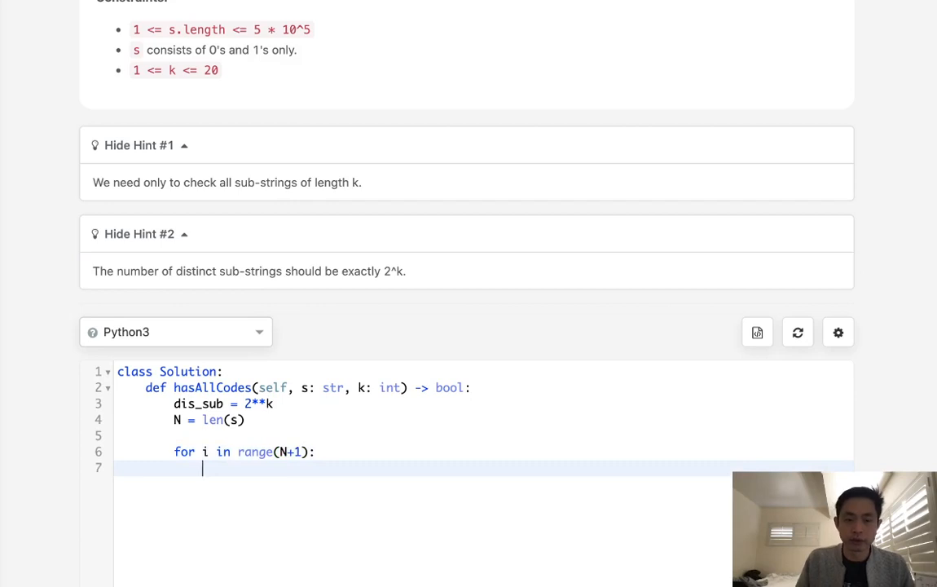
Print each slice s[i:i+k] inside the loop body.
type("print()")
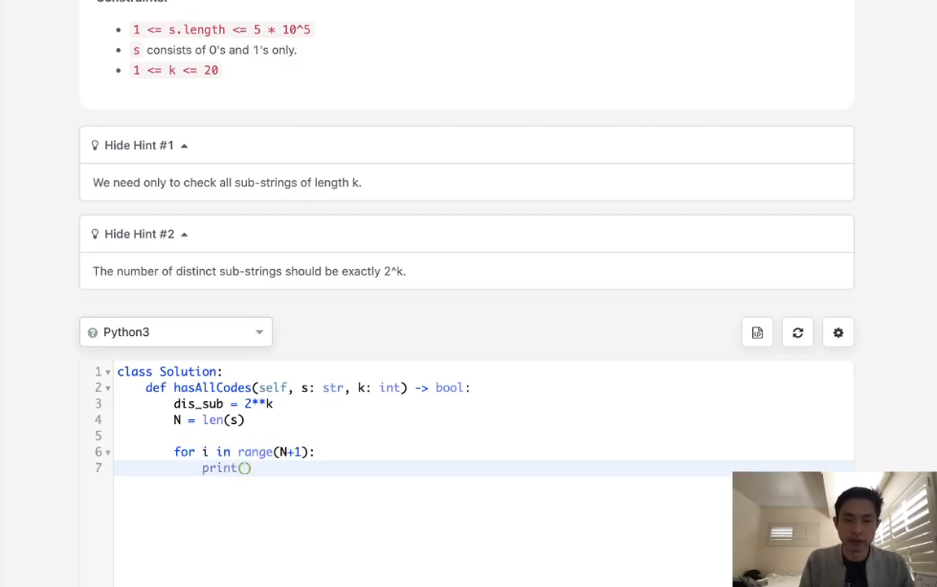
type("s[i]")
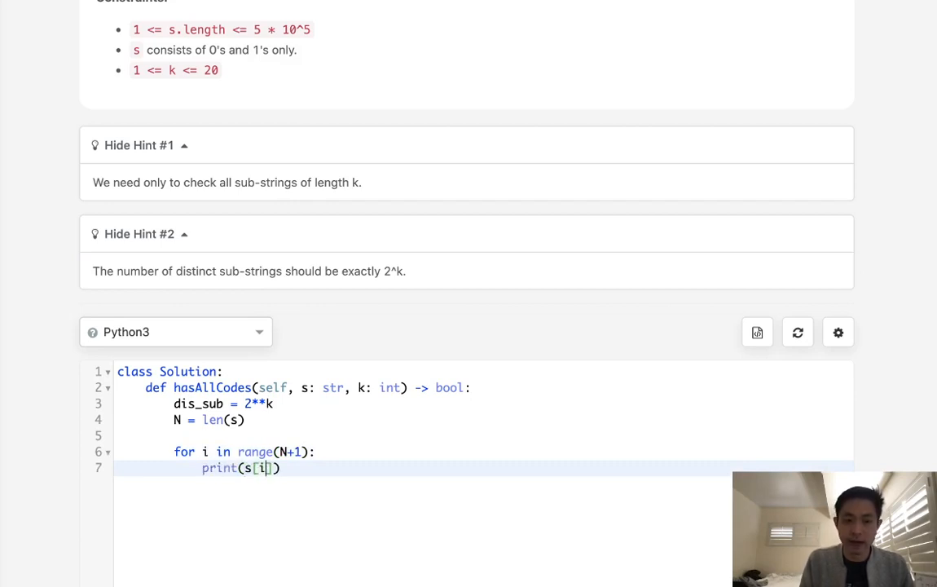
type(":i+k")
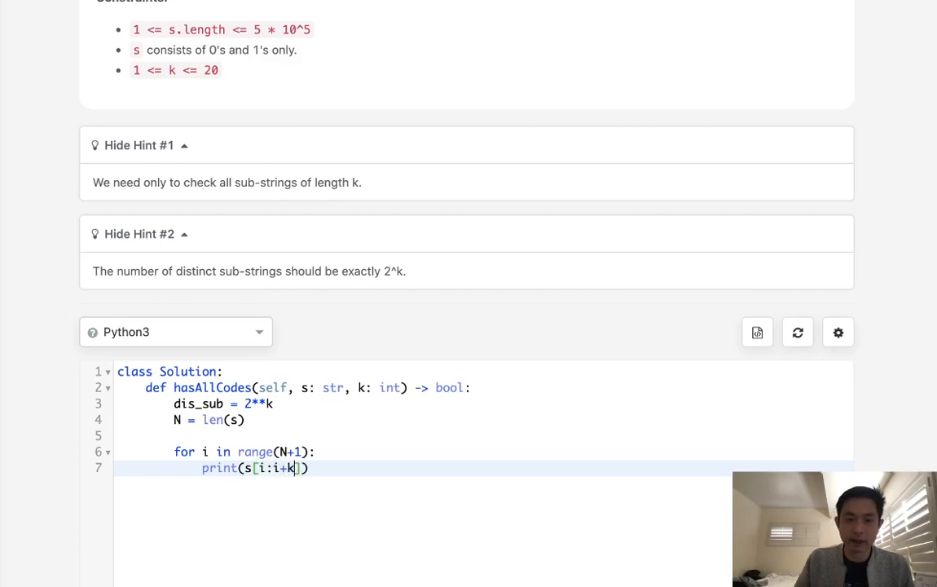
scroll("down", 3)
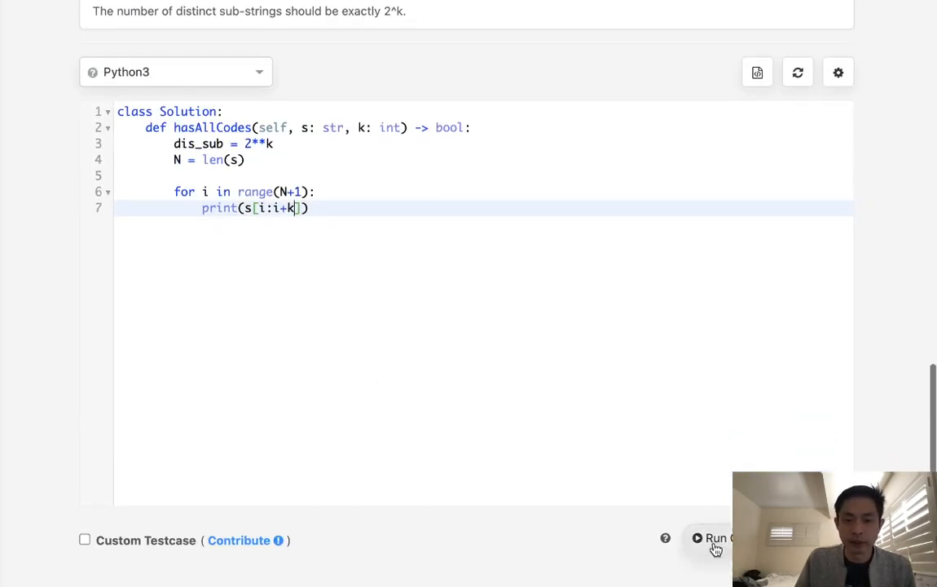
mouse_move(424, 349)
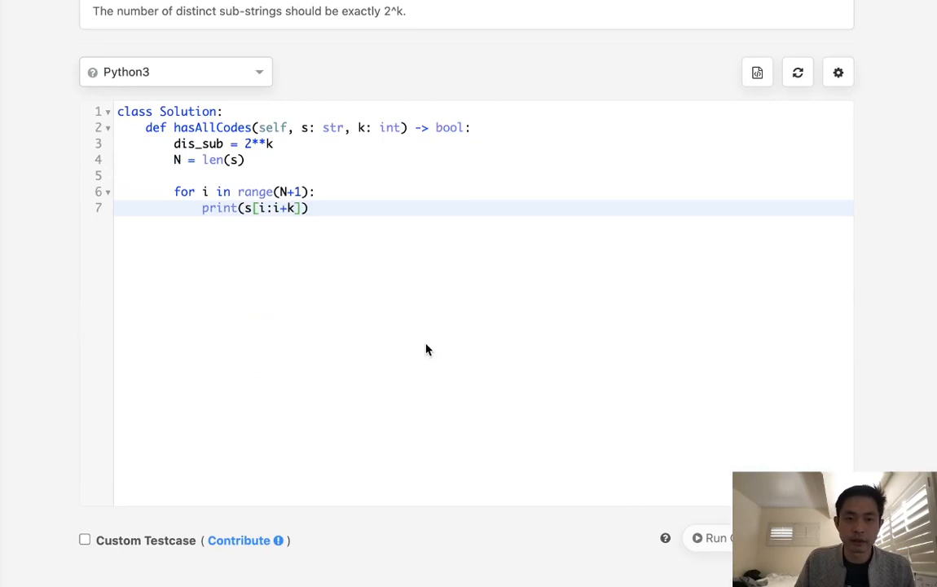
Run the code, correct the loop range to N+1-k, and rerun to get seven length-2 substrings.
left_click(714, 538)
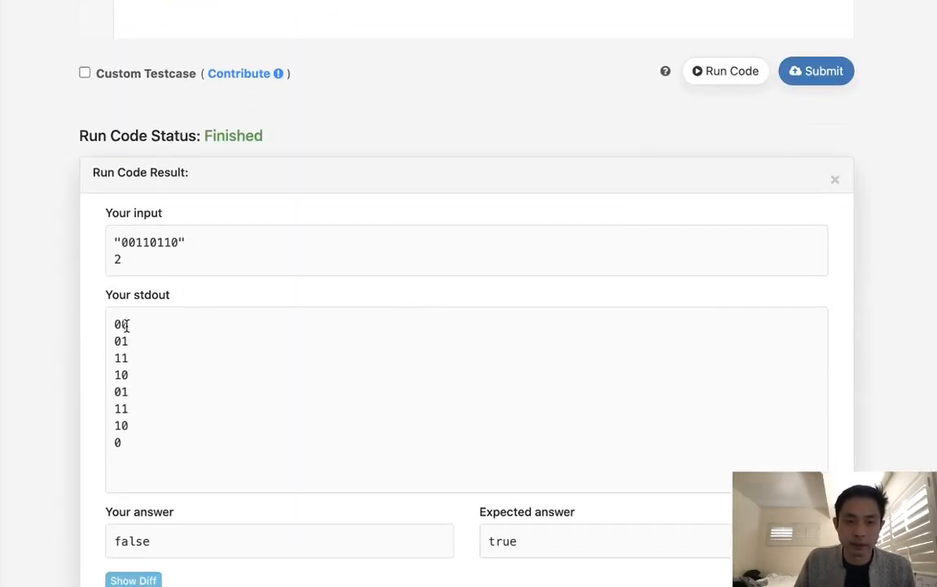
mouse_move(123, 422)
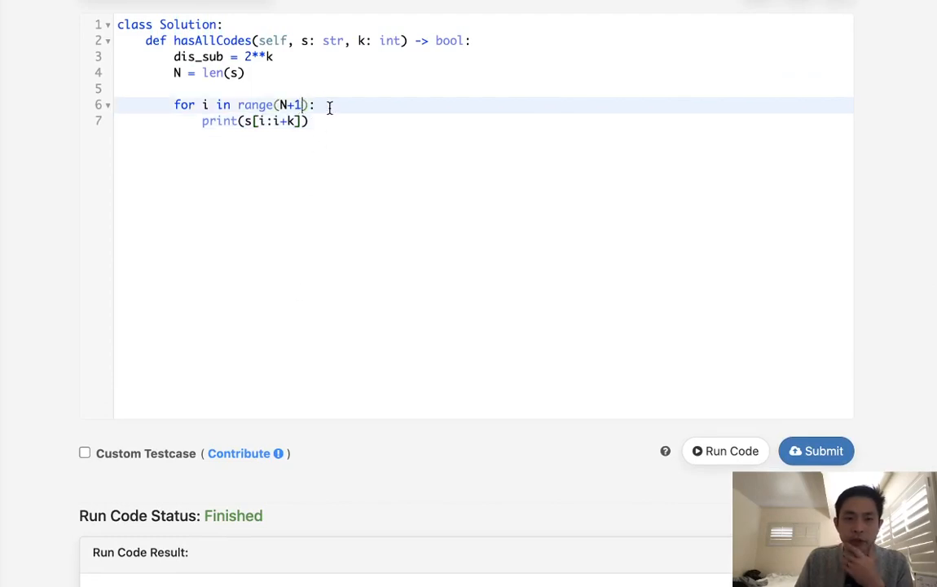
type("-k")
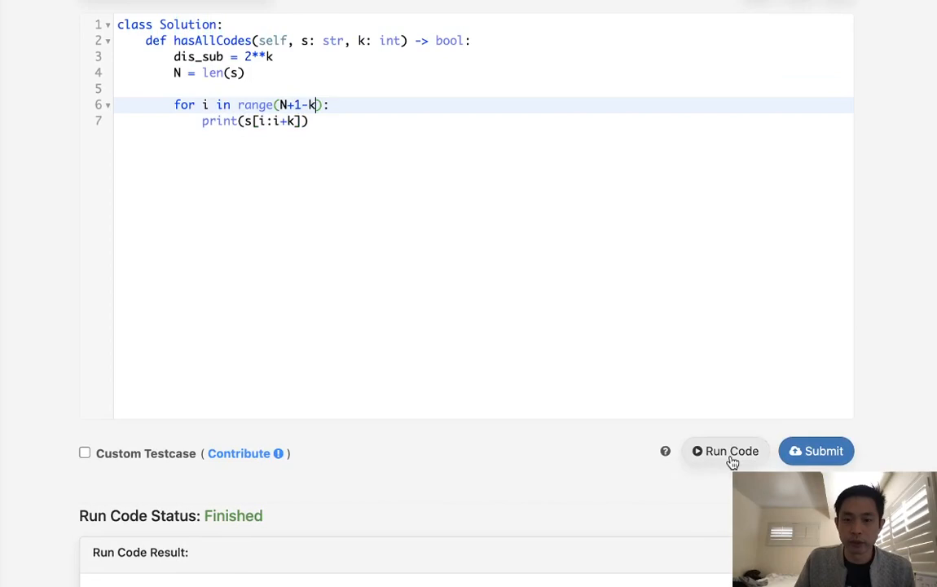
left_click(725, 450)
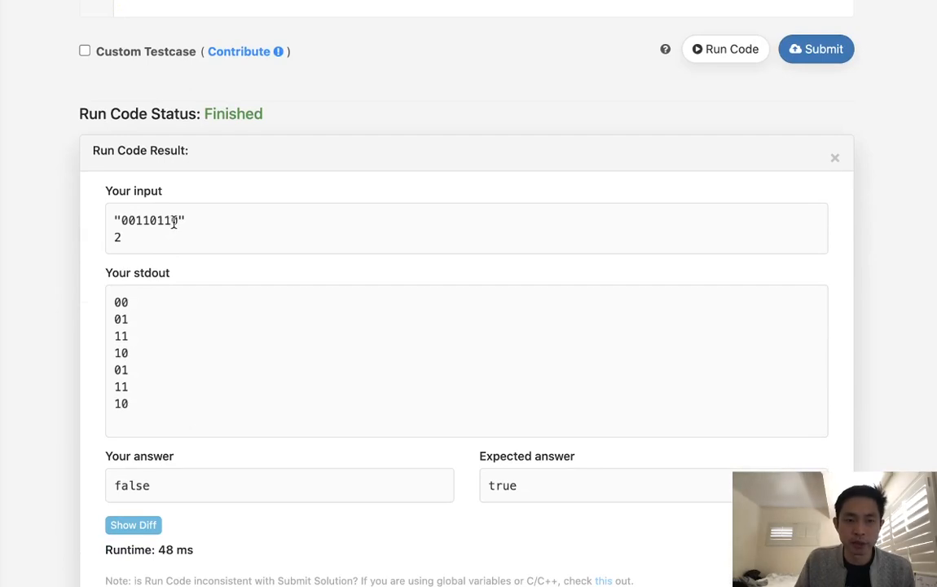
left_click_drag(120, 349, 120, 407)
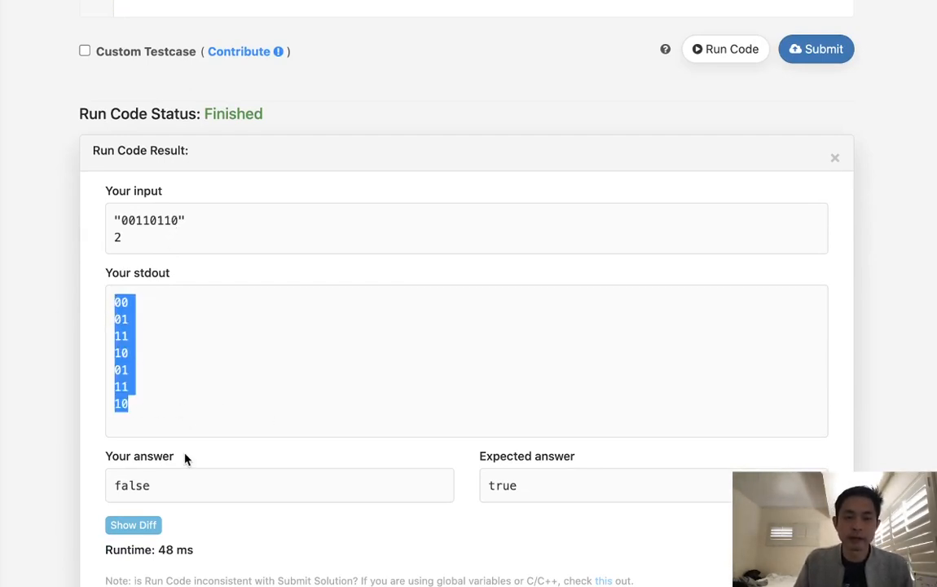
mouse_move(166, 349)
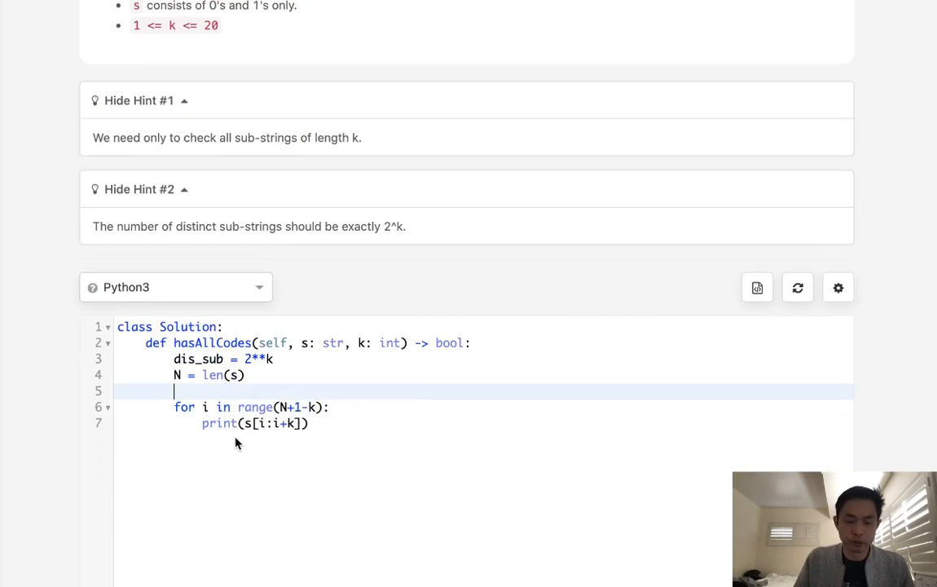
Build tracker = set([s[i:i+k] for i in range(N+1-k)]).
type("tracker =")
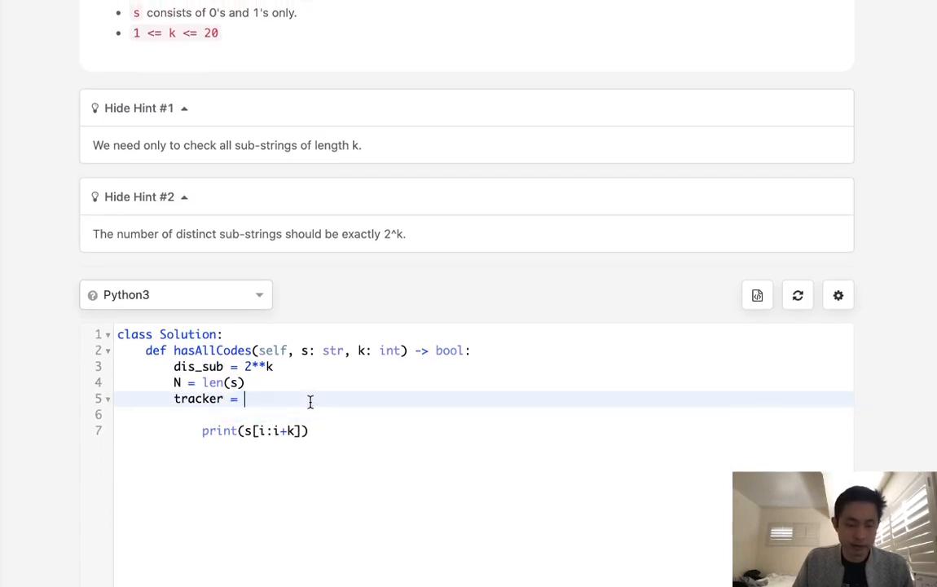
type("for i in range(N+1-k):")
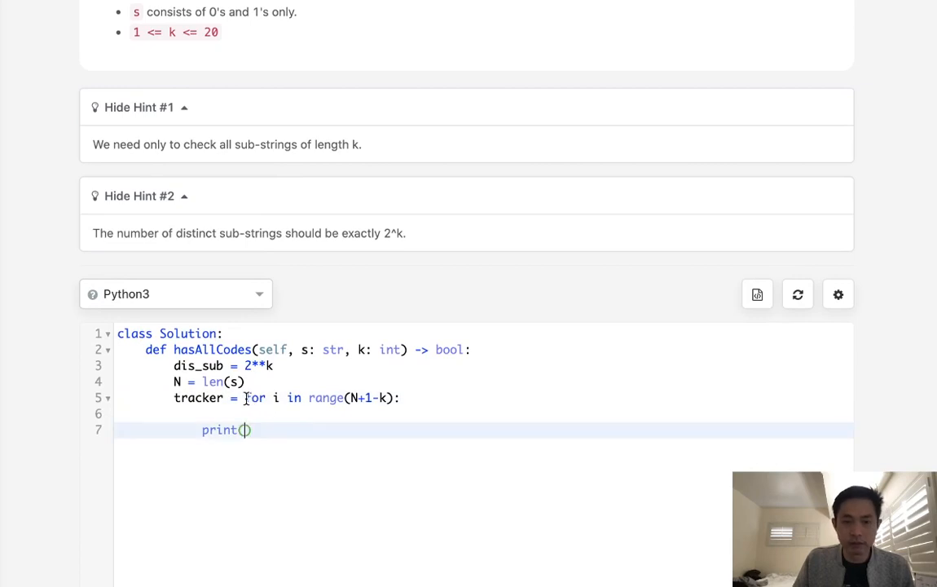
type("s[i:i+k]")
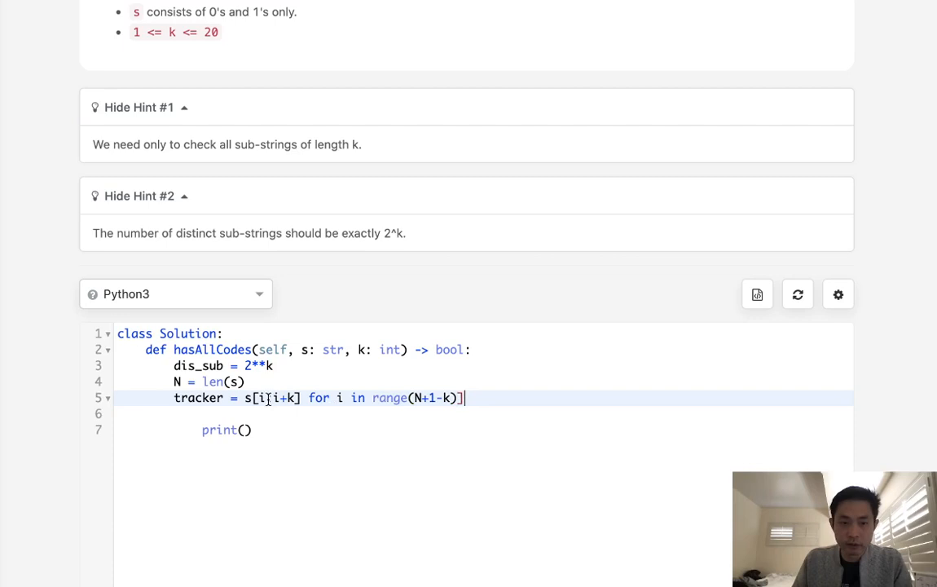
type("set[")
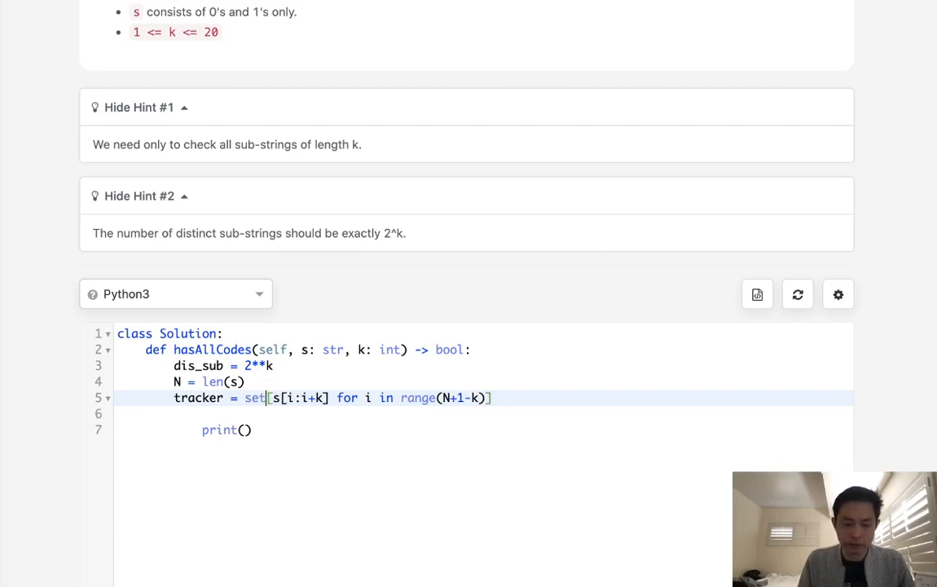
type("()")
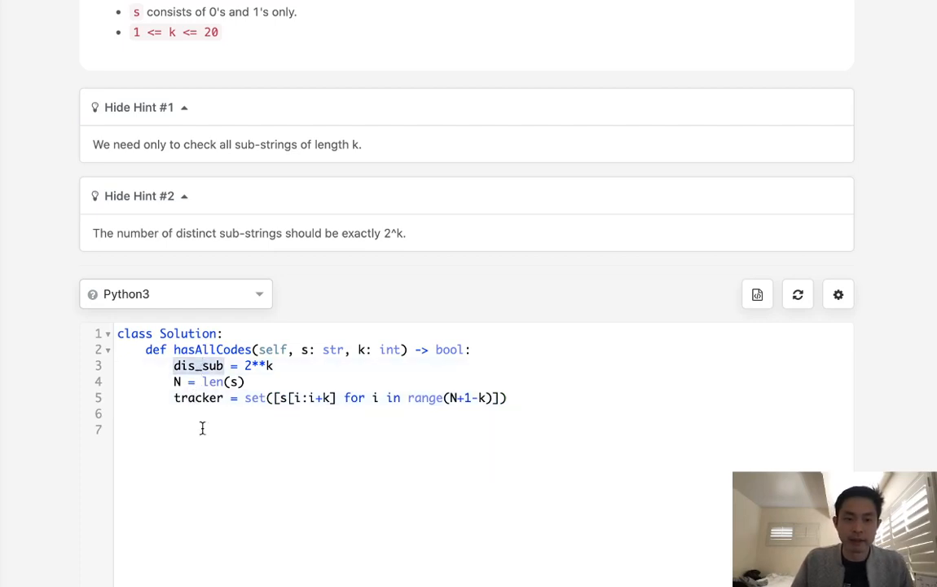
Return dis_sub == len(tracker) and submit the solution.
type("return")
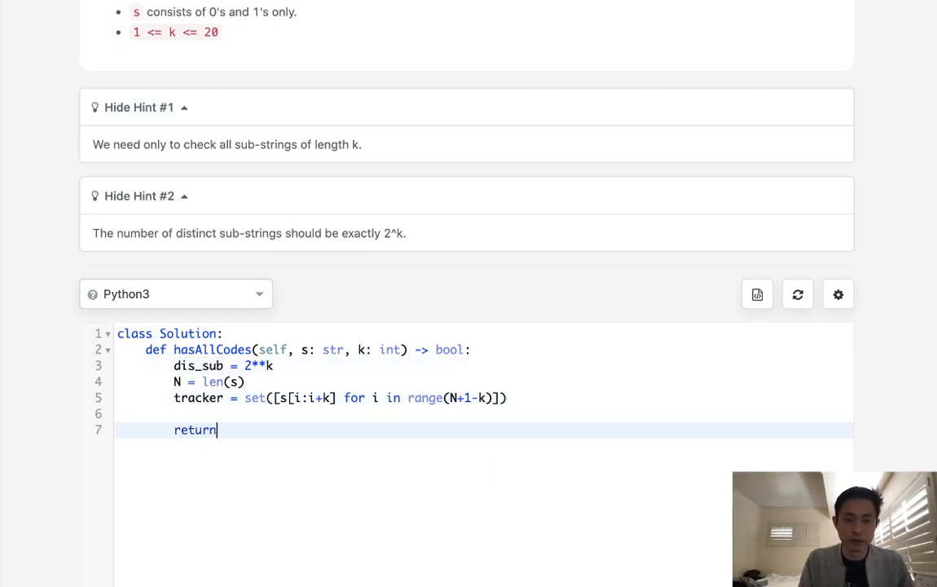
type("dis_sub")
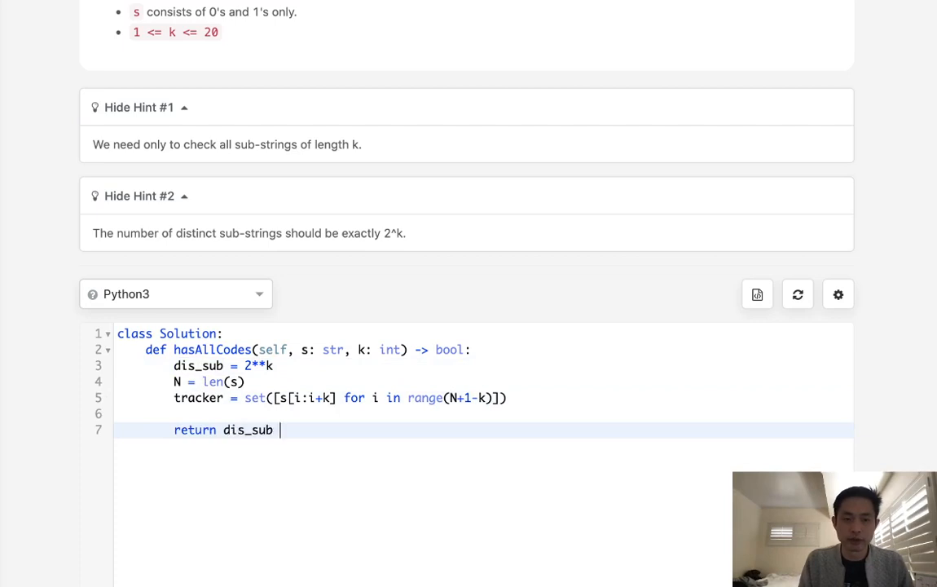
type("==len(tracker")
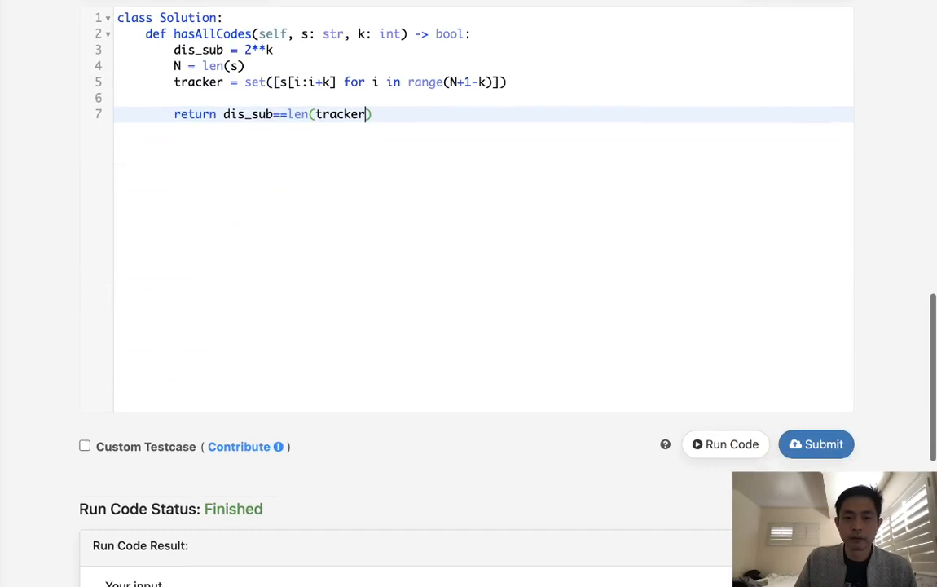
left_click(724, 444)
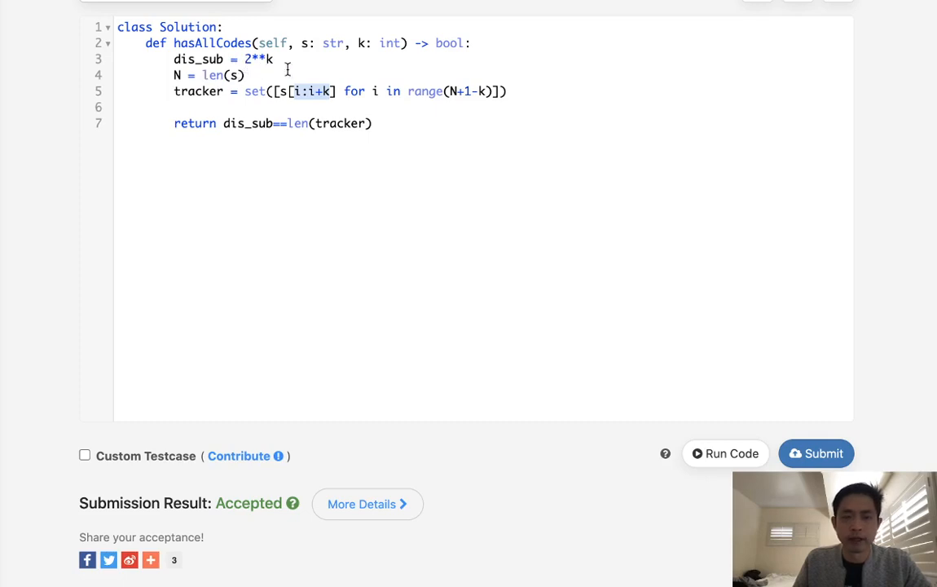
Review the problem page after the Accepted result.
scroll("down", 3)
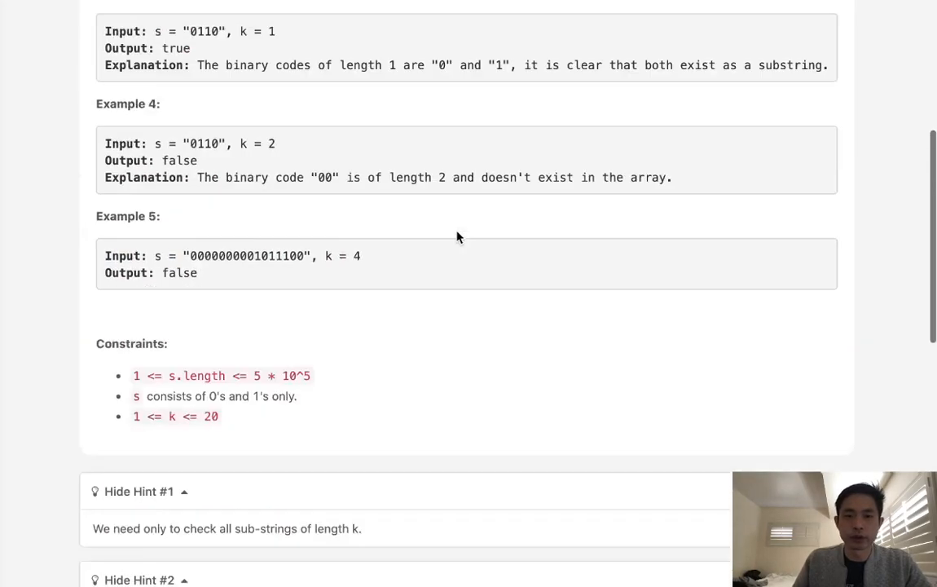
scroll("down", 3)
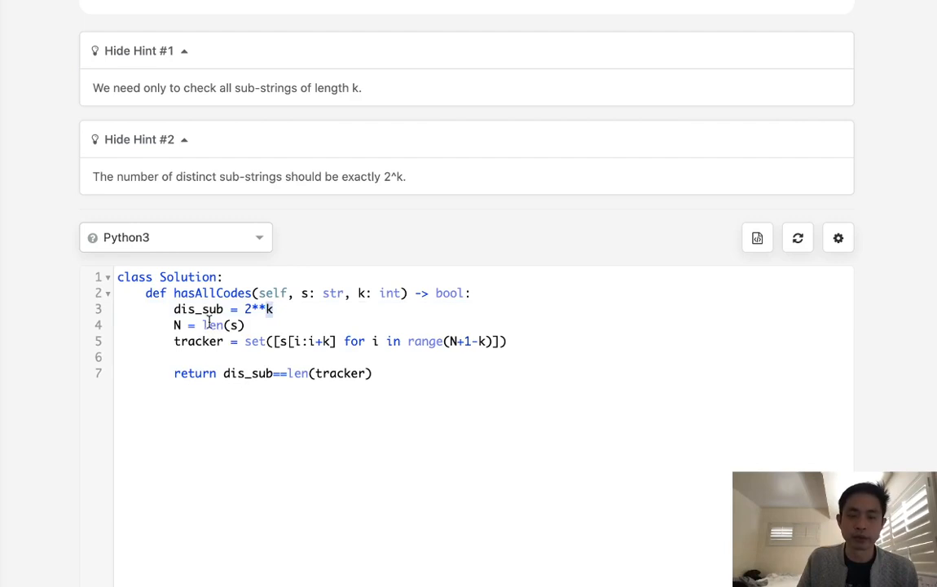
double_click(199, 340)
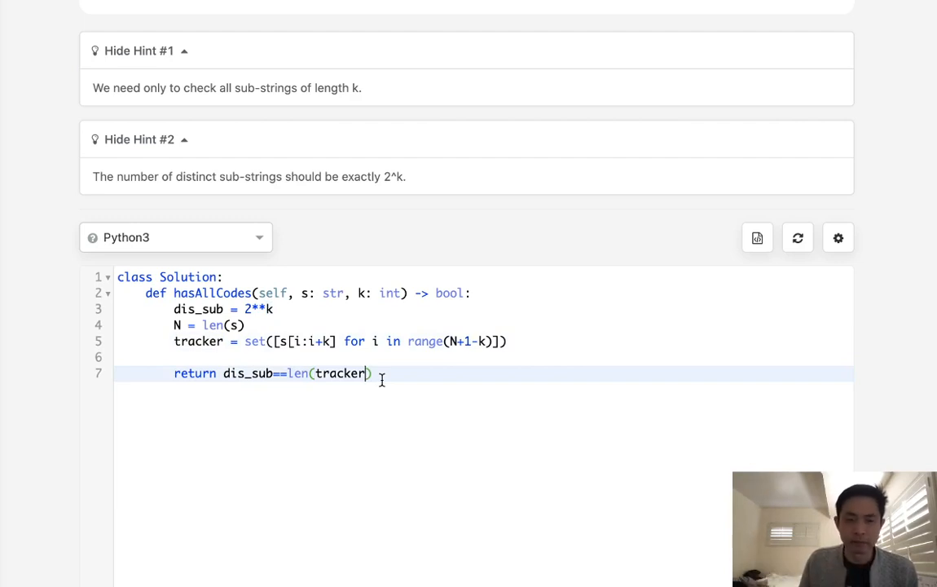
mouse_move(385, 400)
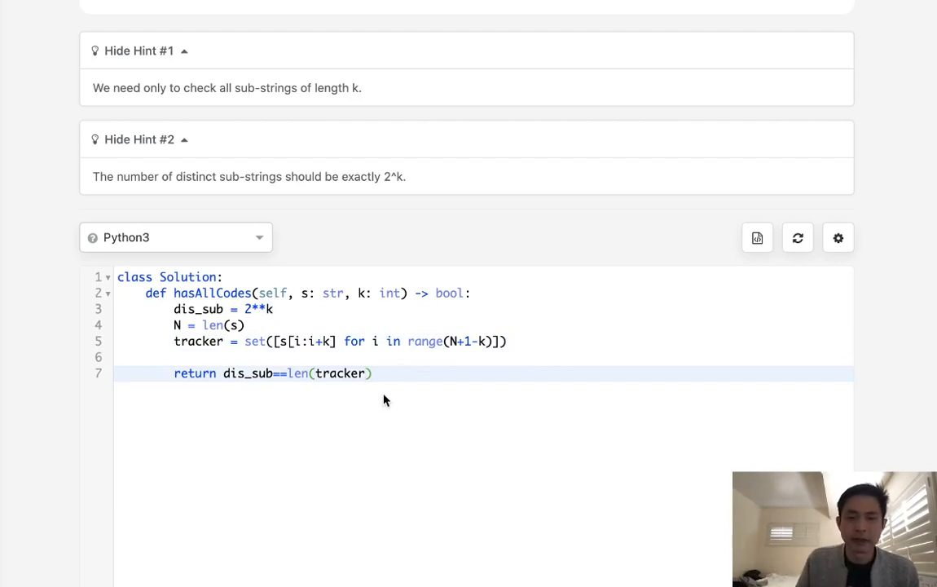
scroll("down", 3)
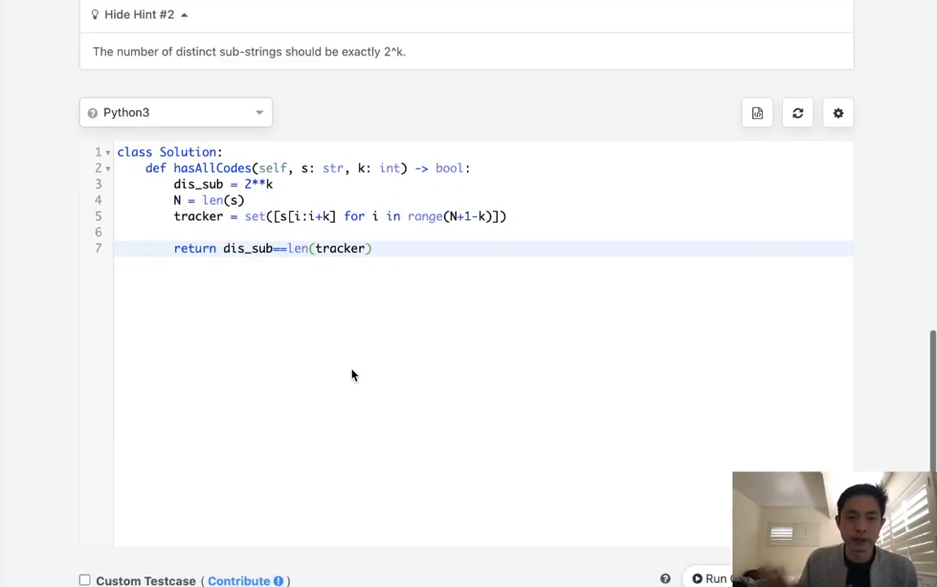
mouse_move(389, 541)
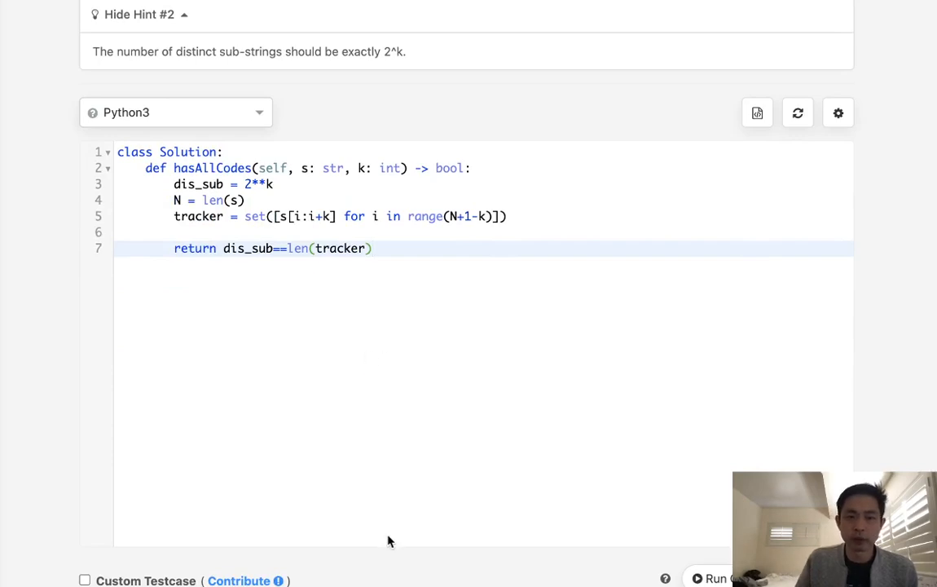